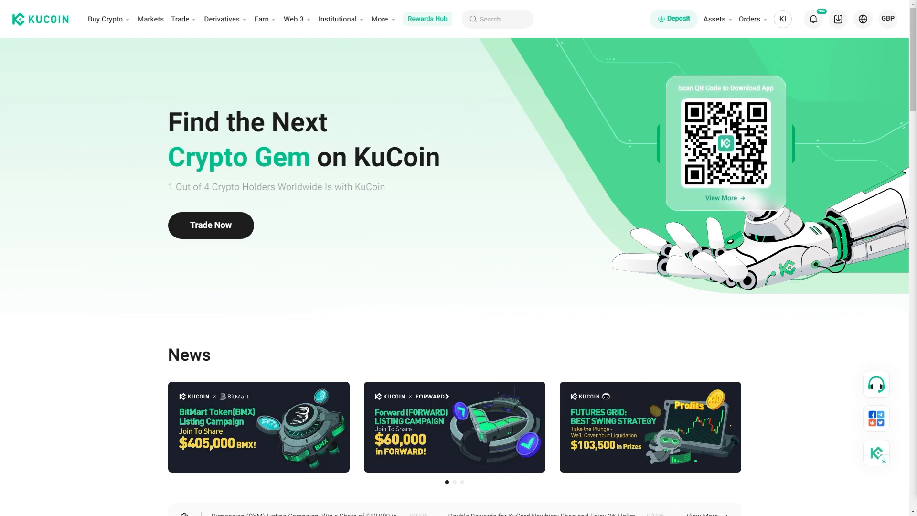
Review the Trading Account balances from Assets and start a BNB transfer from Trading to Funding.
{"action": "left_click", "coordinate": [454, 481]}
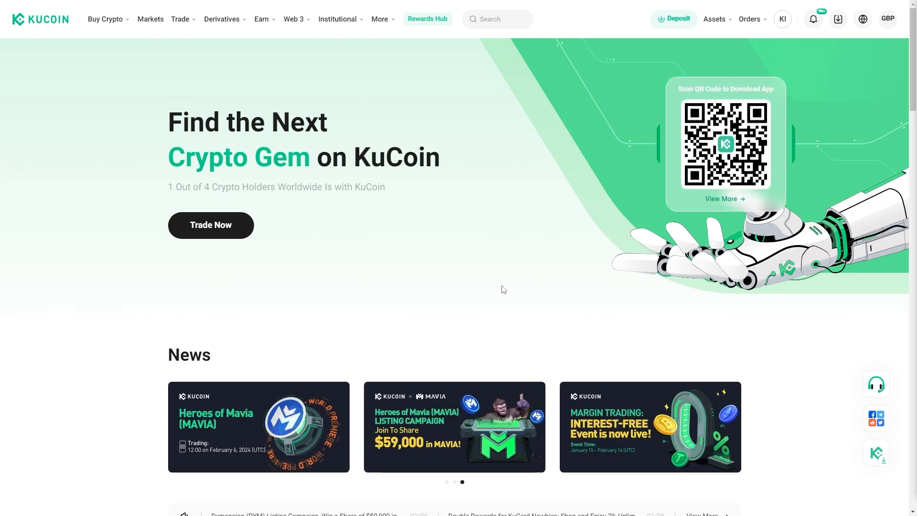
{"action": "left_click", "coordinate": [715, 19]}
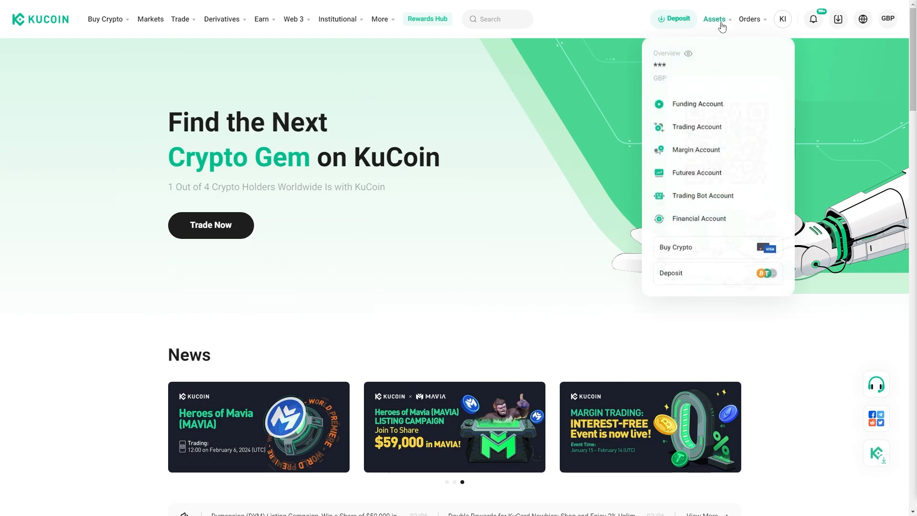
{"action": "left_click", "coordinate": [688, 53]}
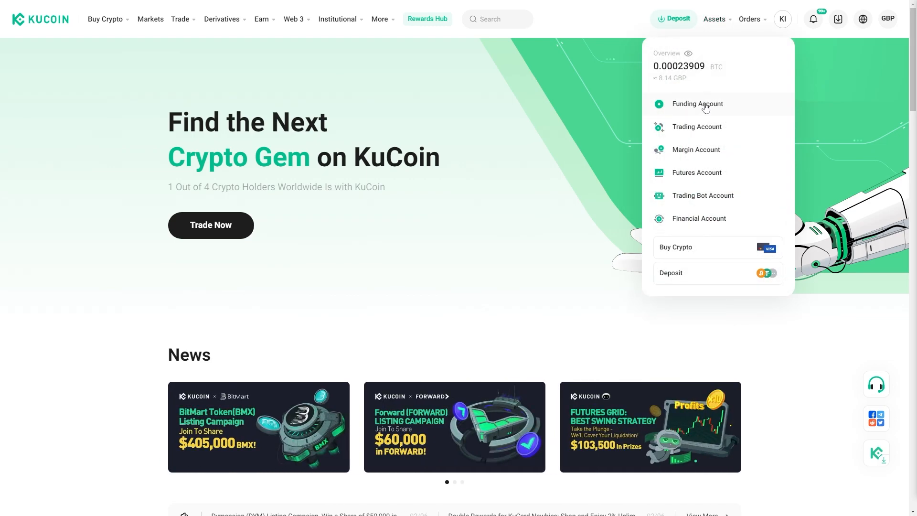
{"action": "mouse_move", "coordinate": [696, 126]}
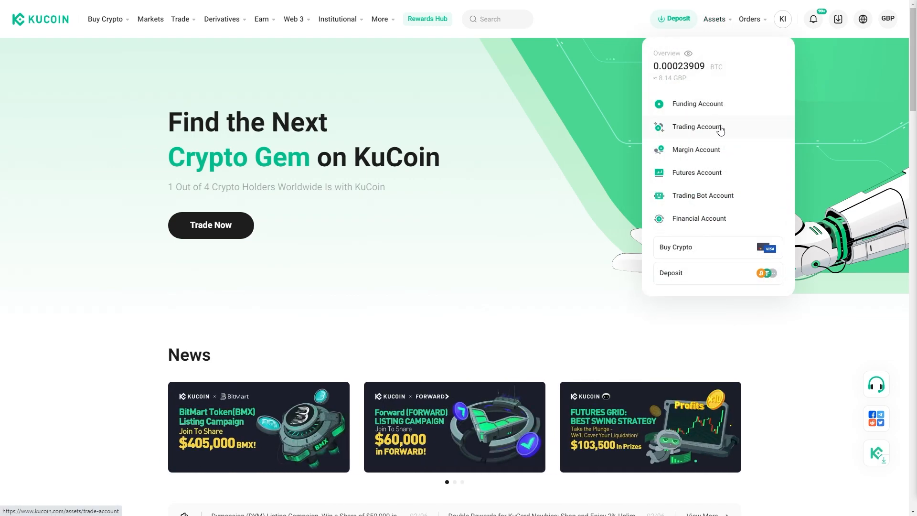
{"action": "left_click", "coordinate": [697, 127]}
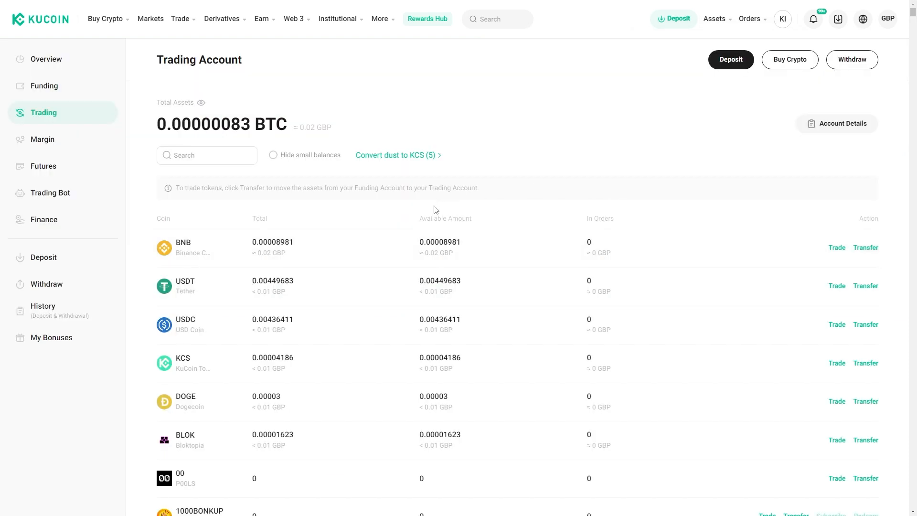
{"action": "mouse_move", "coordinate": [297, 183]}
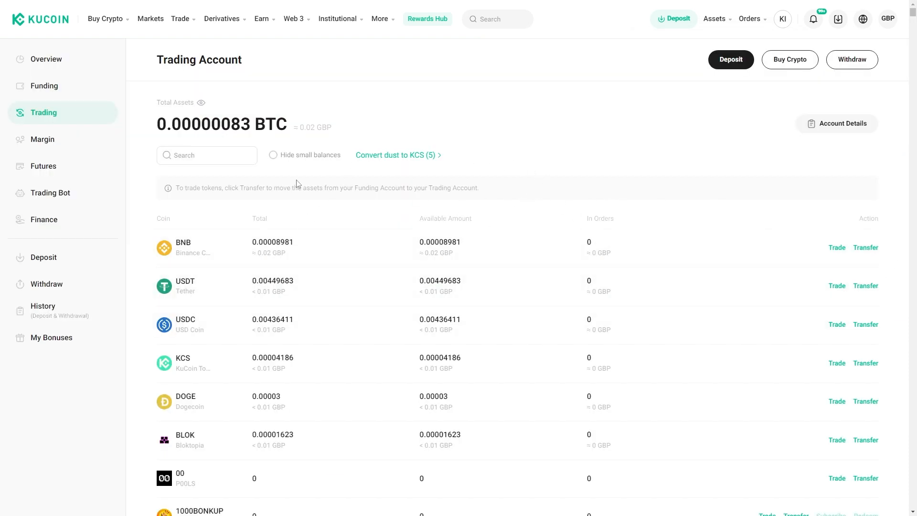
{"action": "mouse_move", "coordinate": [811, 263]}
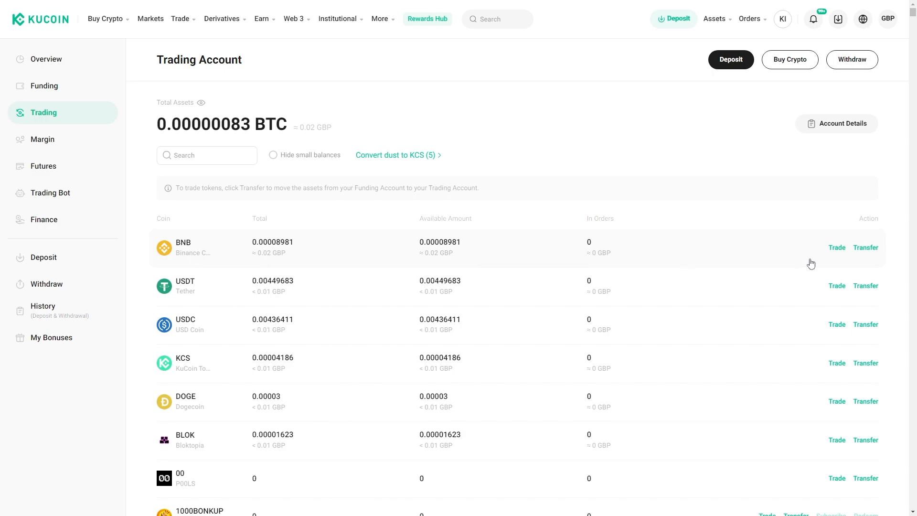
{"action": "left_click", "coordinate": [866, 247]}
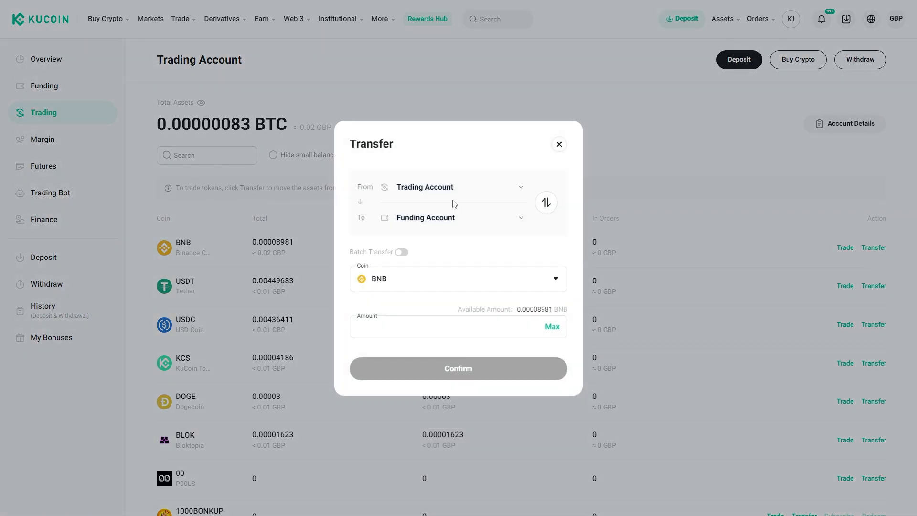
{"action": "mouse_move", "coordinate": [388, 221]}
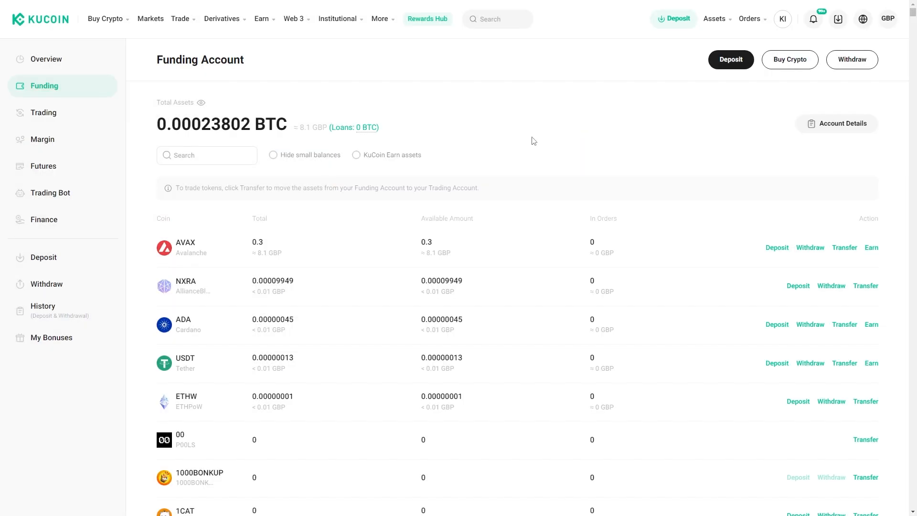
{"action": "mouse_move", "coordinate": [209, 243]}
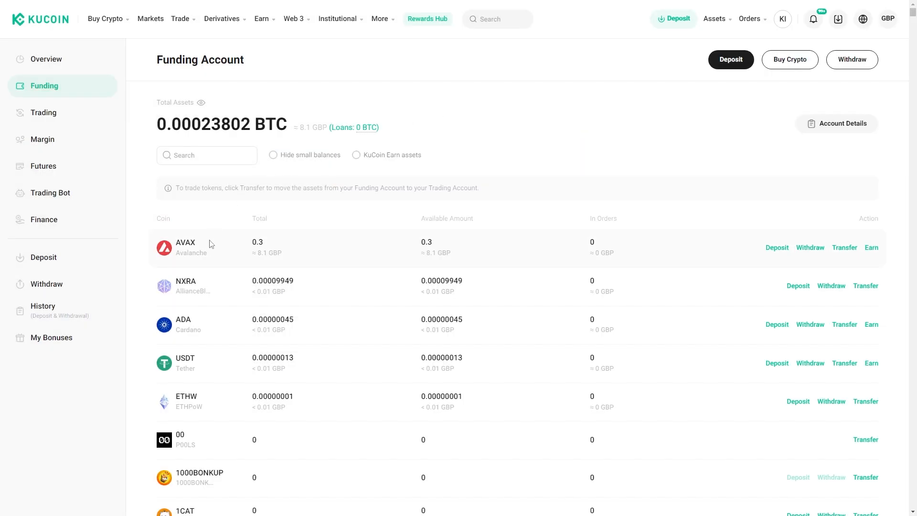
{"action": "mouse_move", "coordinate": [230, 249]}
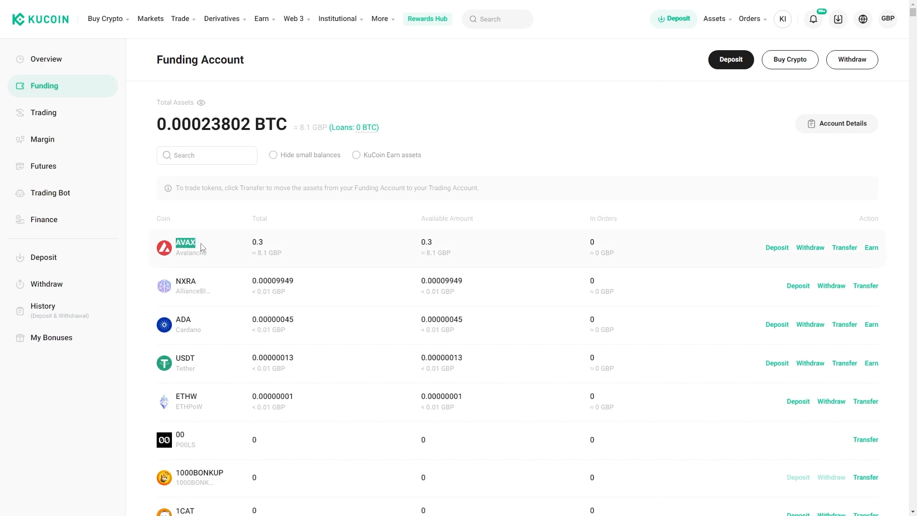
{"action": "mouse_move", "coordinate": [825, 255]}
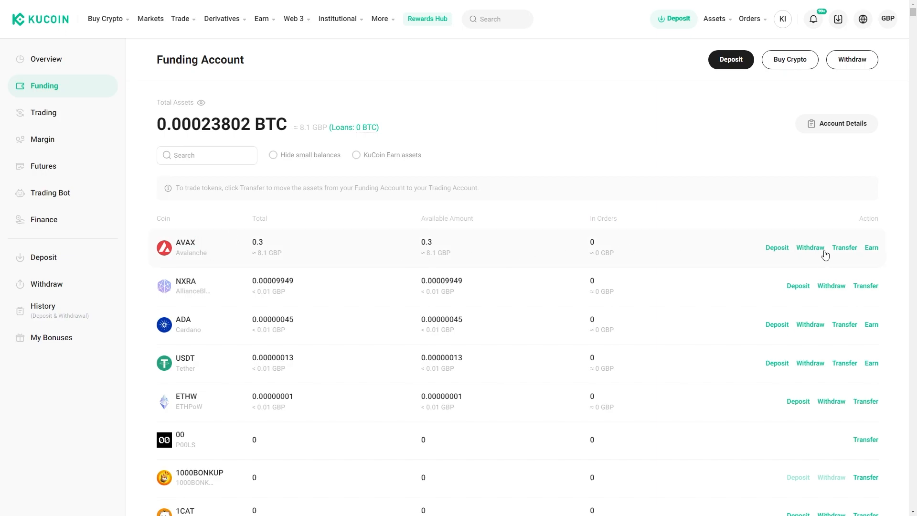
{"action": "mouse_move", "coordinate": [866, 246]}
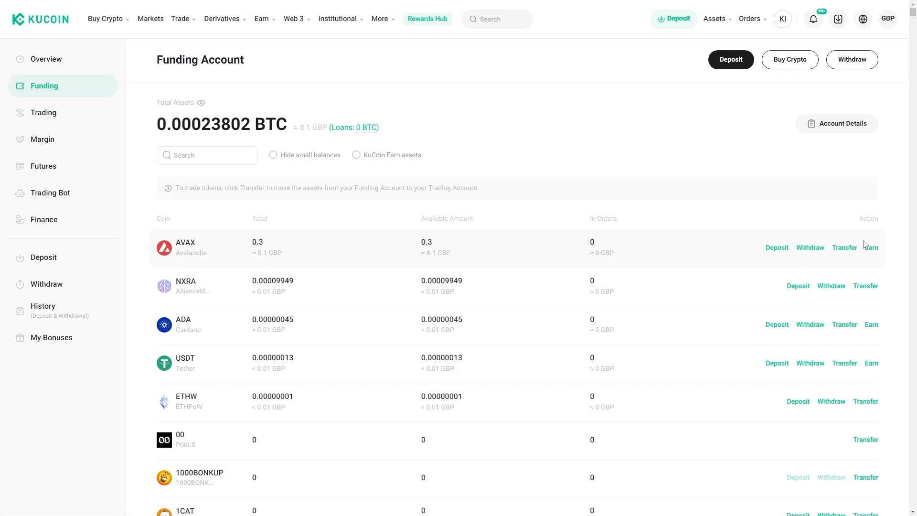
{"action": "mouse_move", "coordinate": [809, 247]}
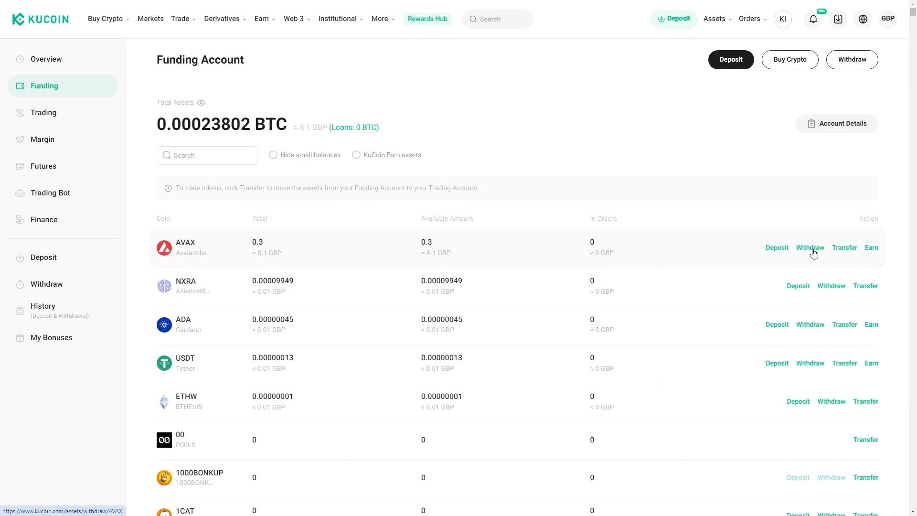
Start an AVAX withdrawal from the Funding Account and switch to the wallet app for an address.
{"action": "left_click", "coordinate": [809, 248]}
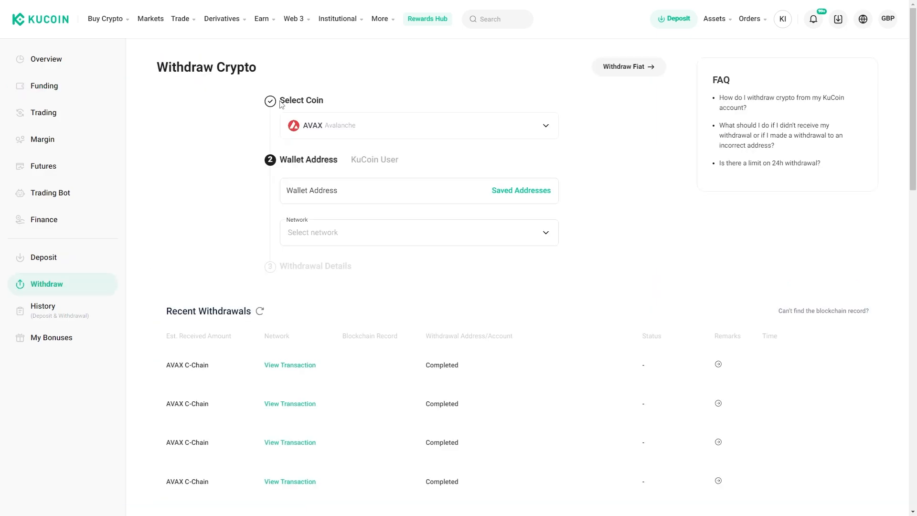
{"action": "double_click", "coordinate": [300, 100]}
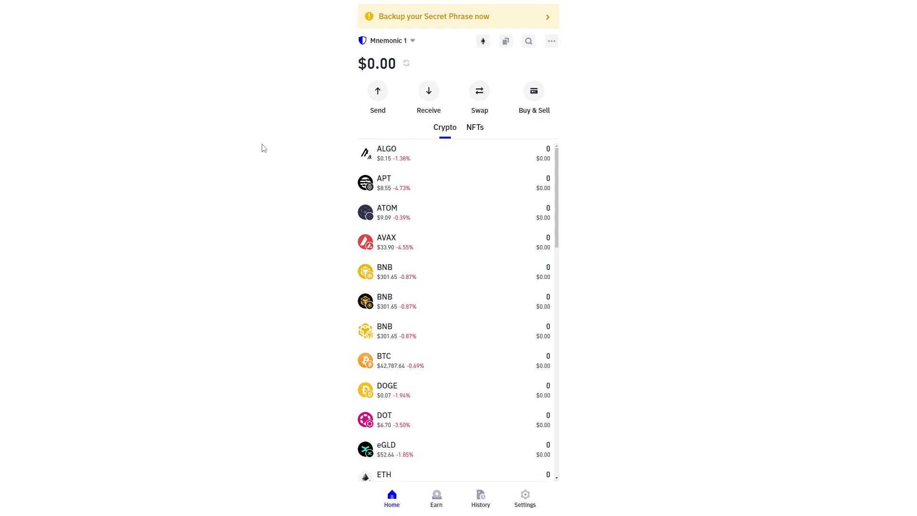
{"action": "mouse_move", "coordinate": [427, 94]}
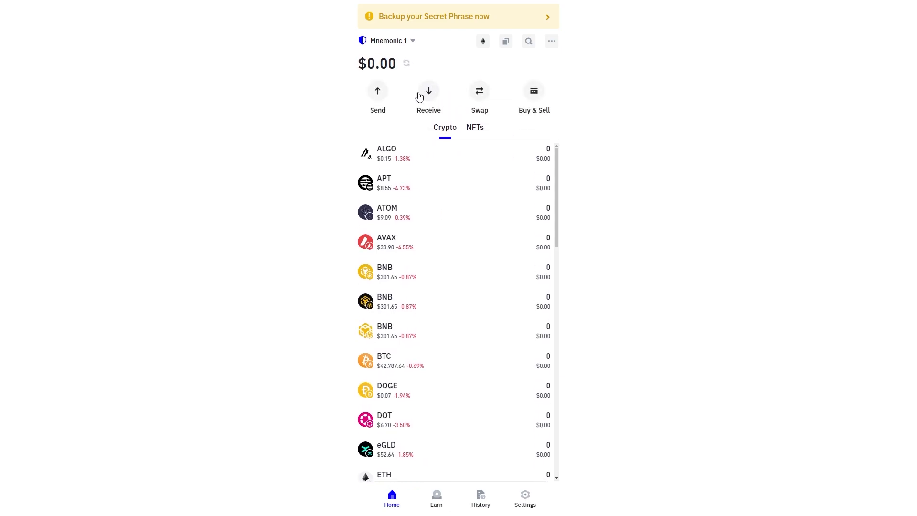
Begin receiving in Trust Wallet, proceed without backing up the phrase, and choose AVAX as the token.
{"action": "left_click", "coordinate": [428, 96]}
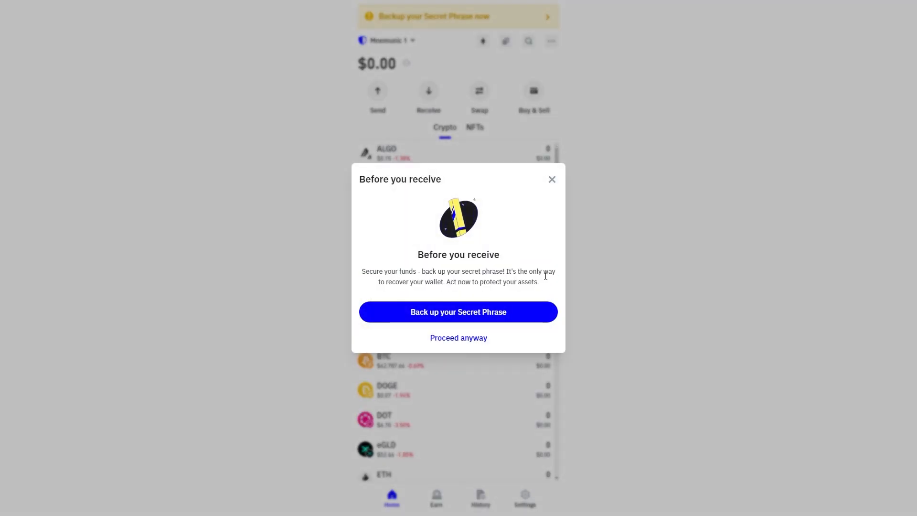
{"action": "mouse_move", "coordinate": [409, 267]}
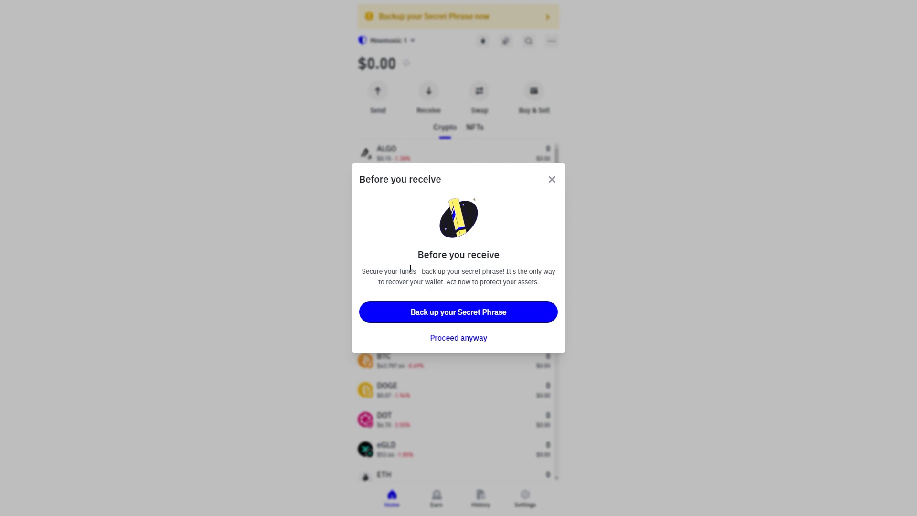
{"action": "left_click", "coordinate": [458, 337]}
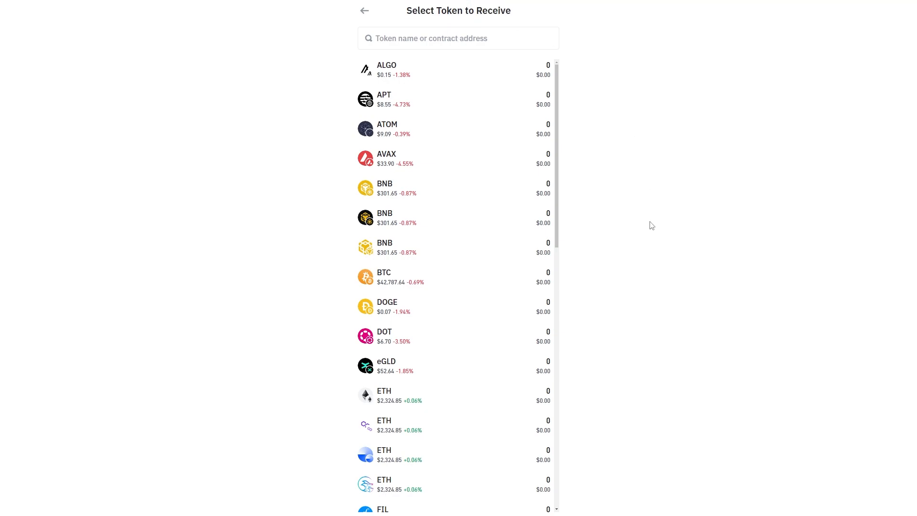
{"action": "mouse_move", "coordinate": [645, 199]}
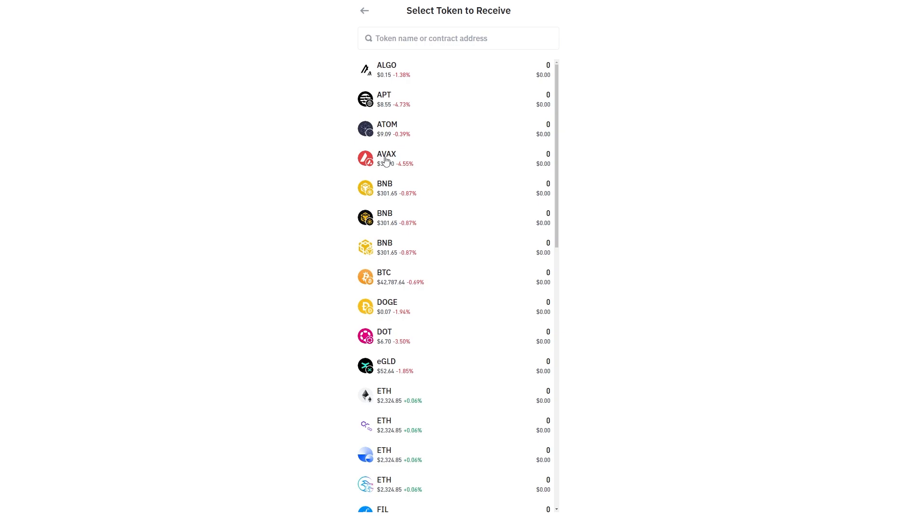
{"action": "left_click", "coordinate": [386, 158]}
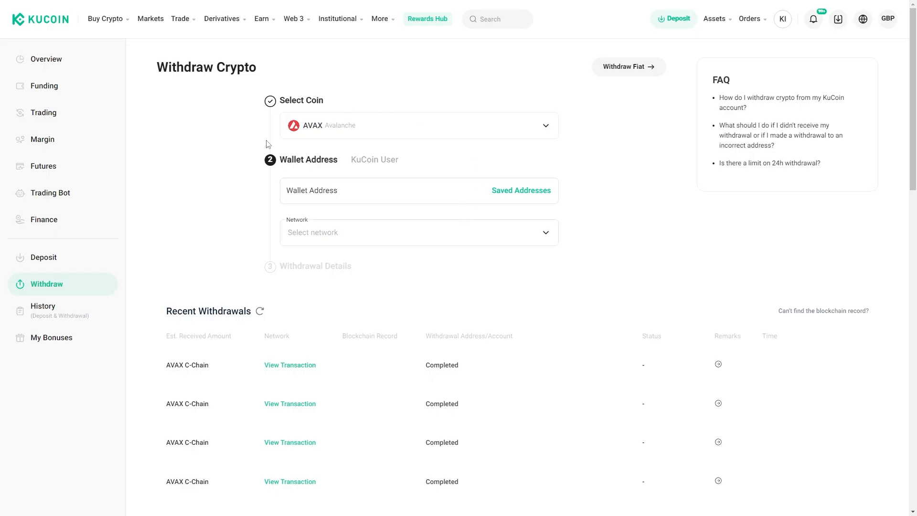
Bring up the network choices for the AVAX withdrawal, listing AVAX and AVAX C-Chain.
{"action": "left_click", "coordinate": [418, 232]}
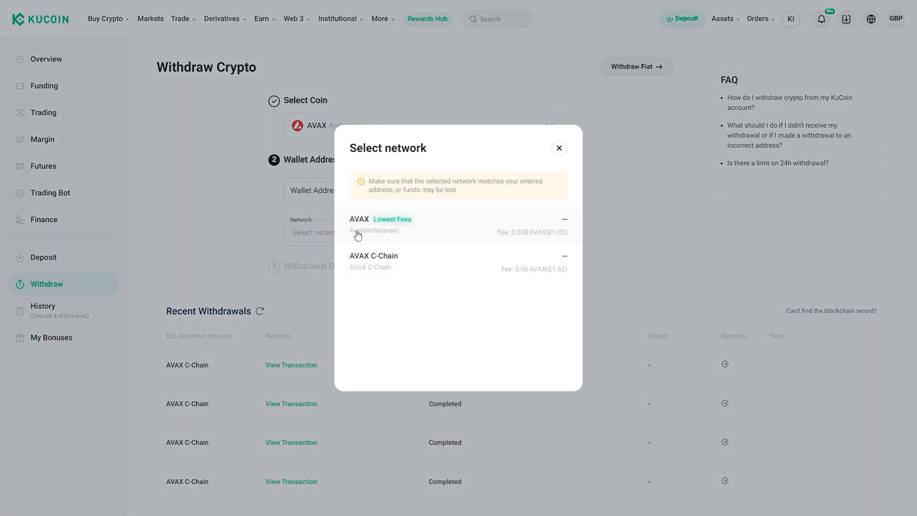
{"action": "mouse_move", "coordinate": [366, 264]}
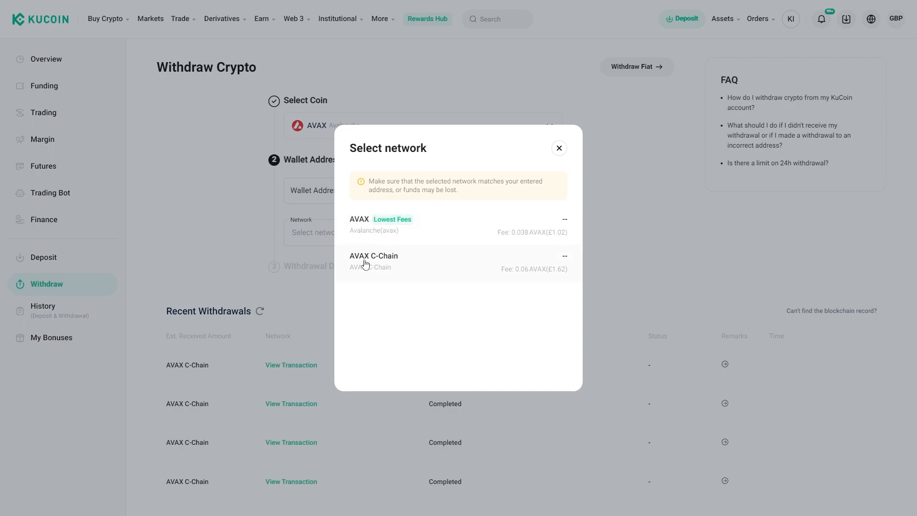
{"action": "mouse_move", "coordinate": [358, 242]}
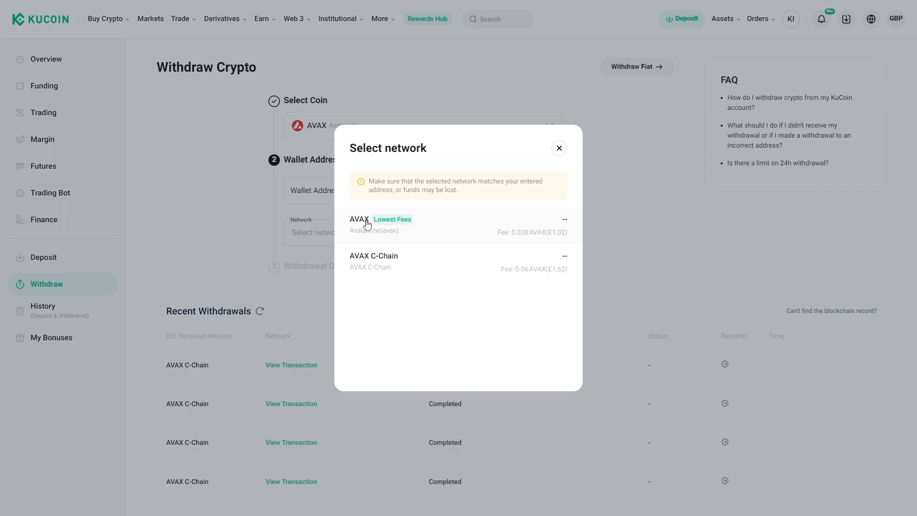
{"action": "mouse_move", "coordinate": [402, 264]}
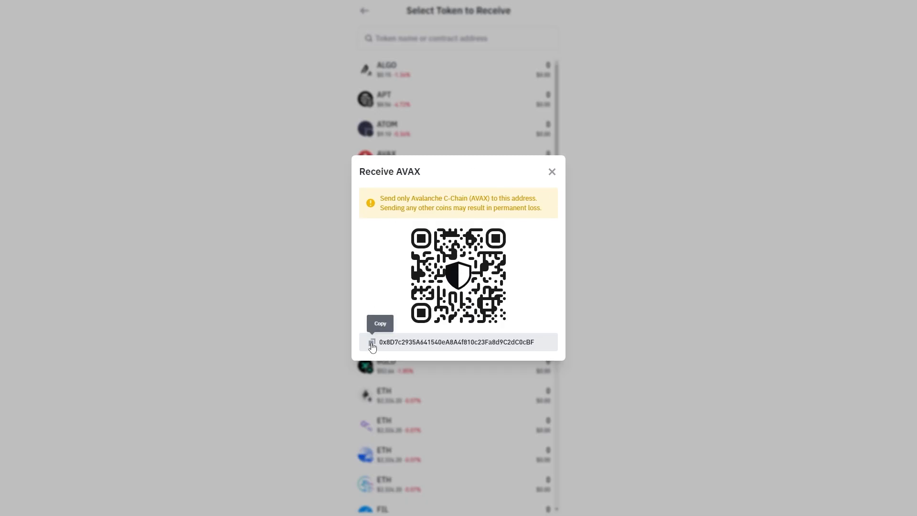
{"action": "left_click", "coordinate": [550, 171]}
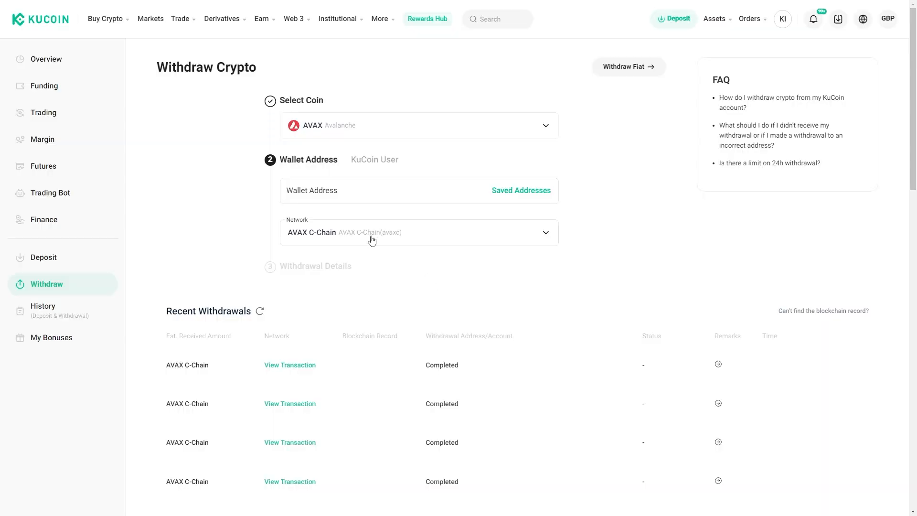
{"action": "type", "text": "0x8D7c2935A641540eA8A4f810c23Fa8d9C2dC0cBF"}
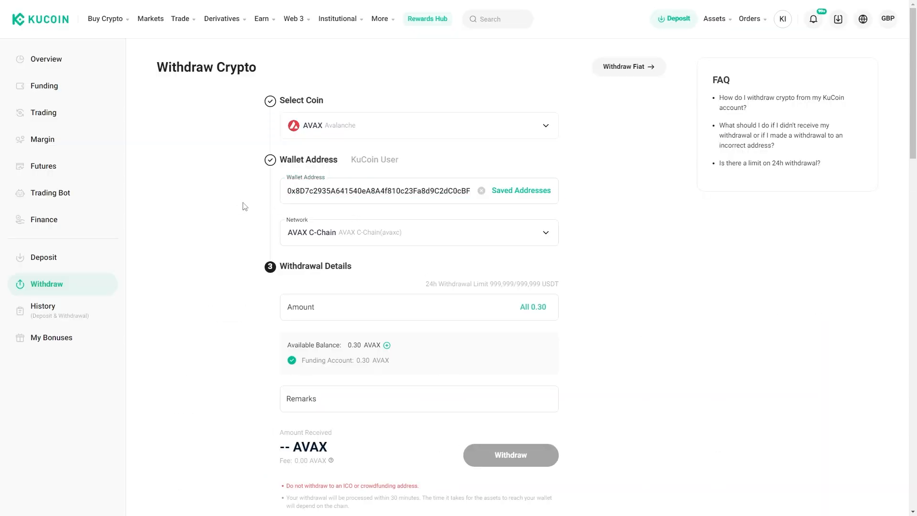
{"action": "mouse_move", "coordinate": [398, 285]}
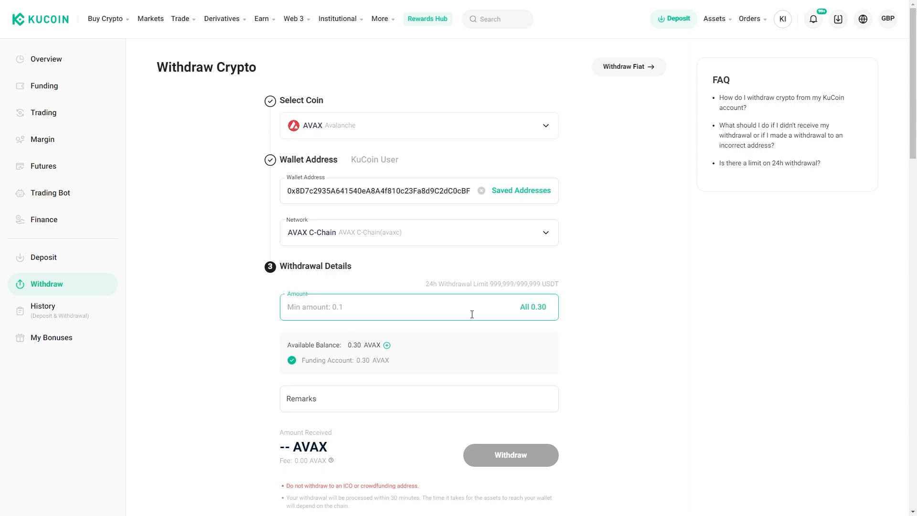
{"action": "type", "text": "0.1"}
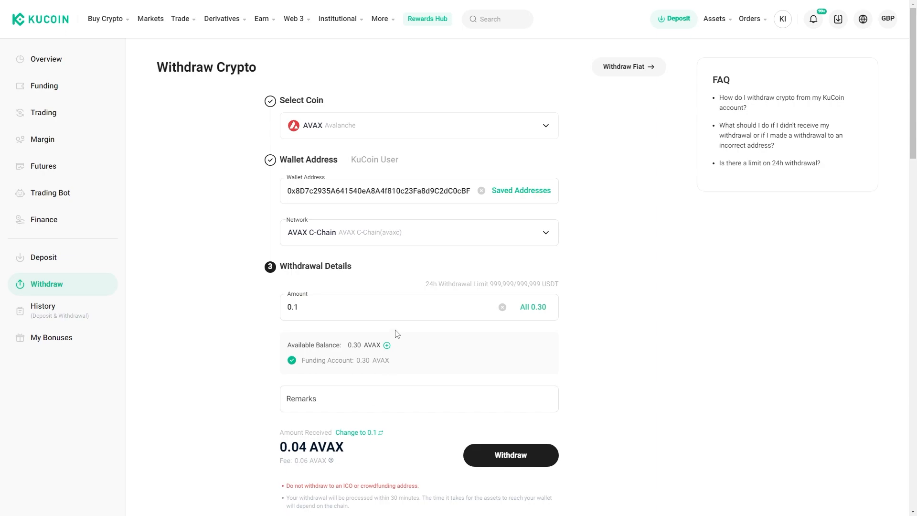
{"action": "mouse_move", "coordinate": [228, 366]}
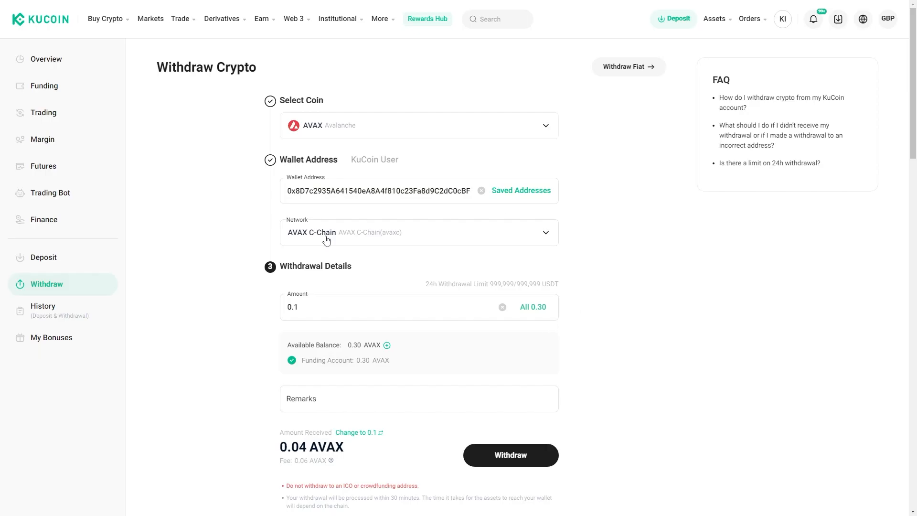
{"action": "mouse_move", "coordinate": [499, 238]}
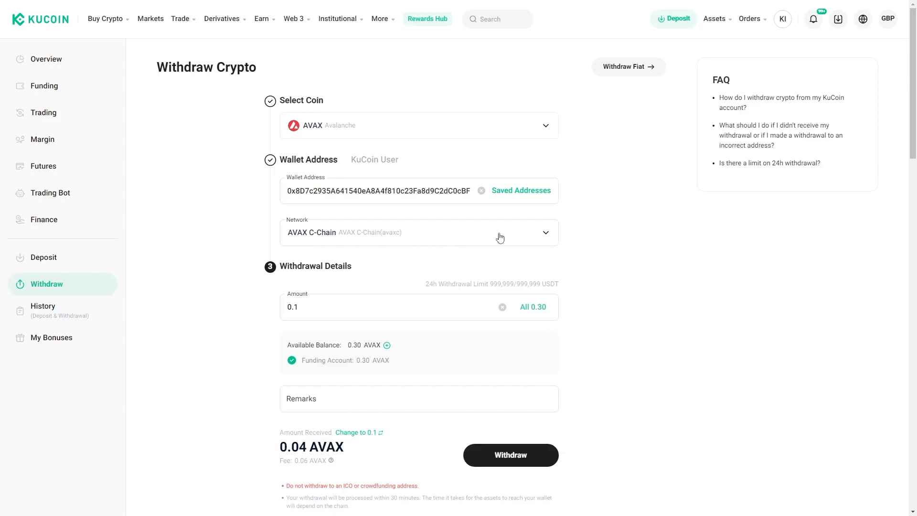
{"action": "mouse_move", "coordinate": [467, 229]}
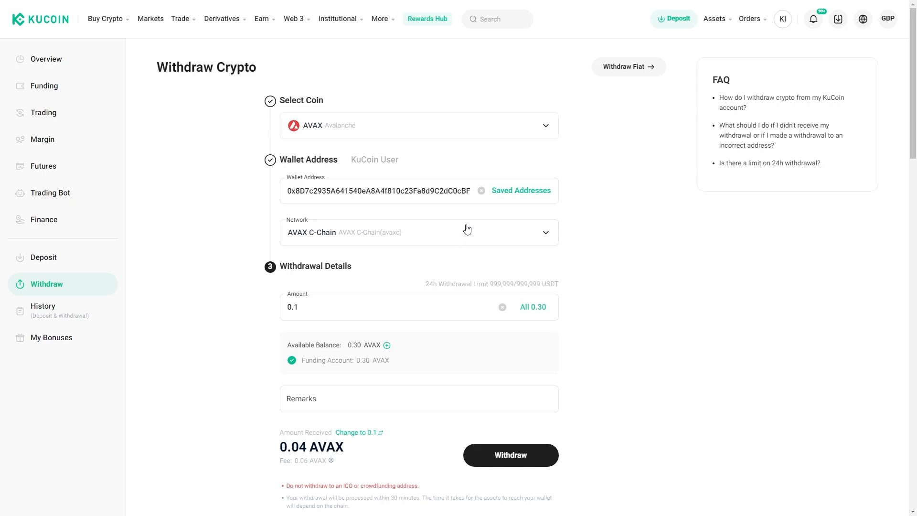
{"action": "scroll", "scroll_direction": "down", "scroll_amount": 3}
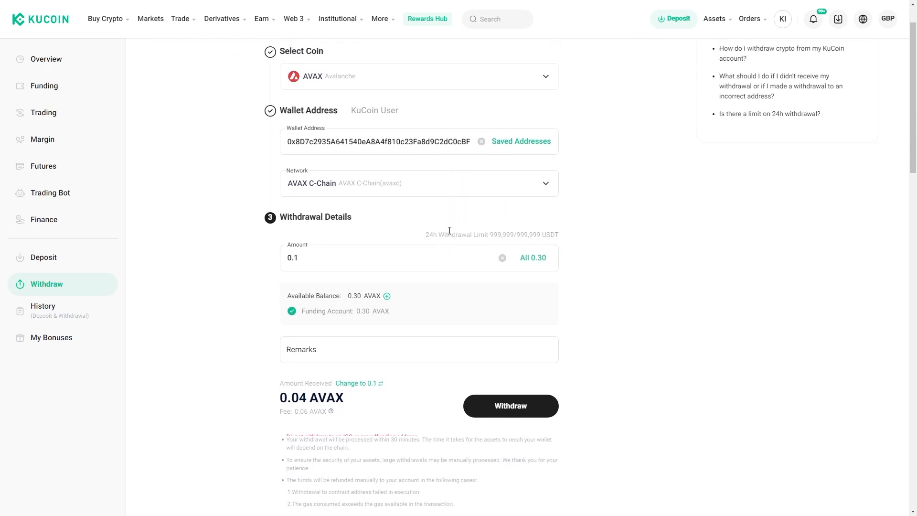
{"action": "scroll", "scroll_direction": "up", "scroll_amount": 3}
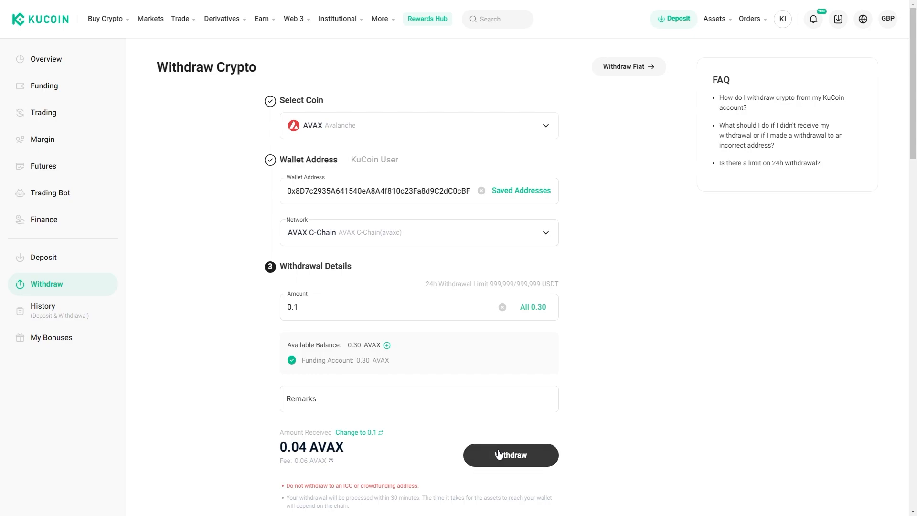
{"action": "mouse_move", "coordinate": [599, 408]}
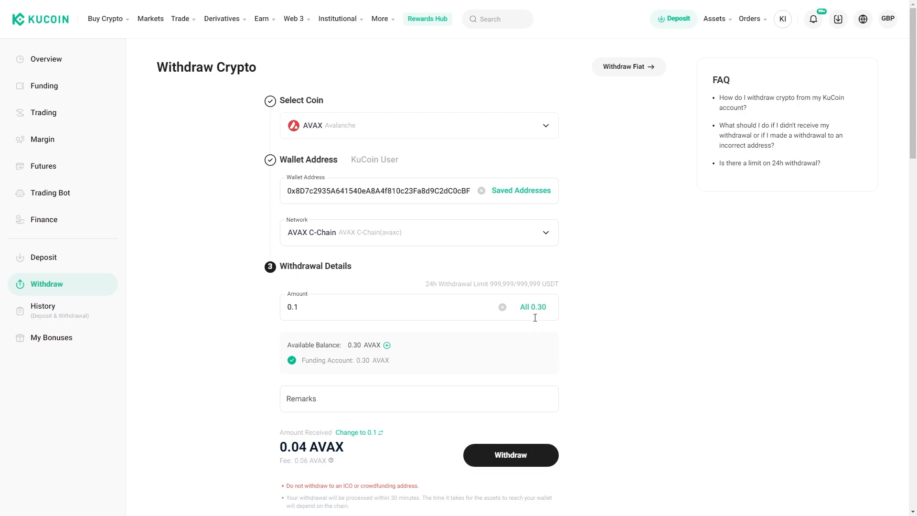
{"action": "mouse_move", "coordinate": [630, 319]}
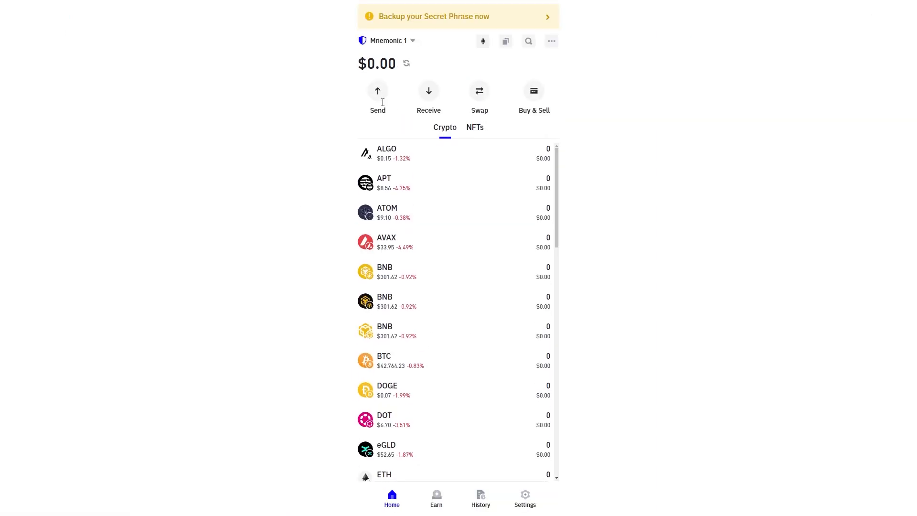
{"action": "mouse_move", "coordinate": [433, 63]}
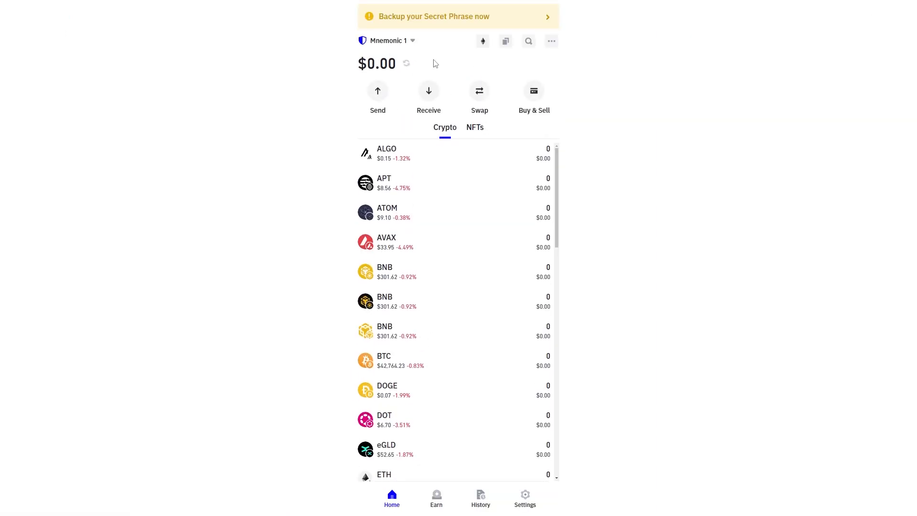
{"action": "mouse_move", "coordinate": [447, 66]}
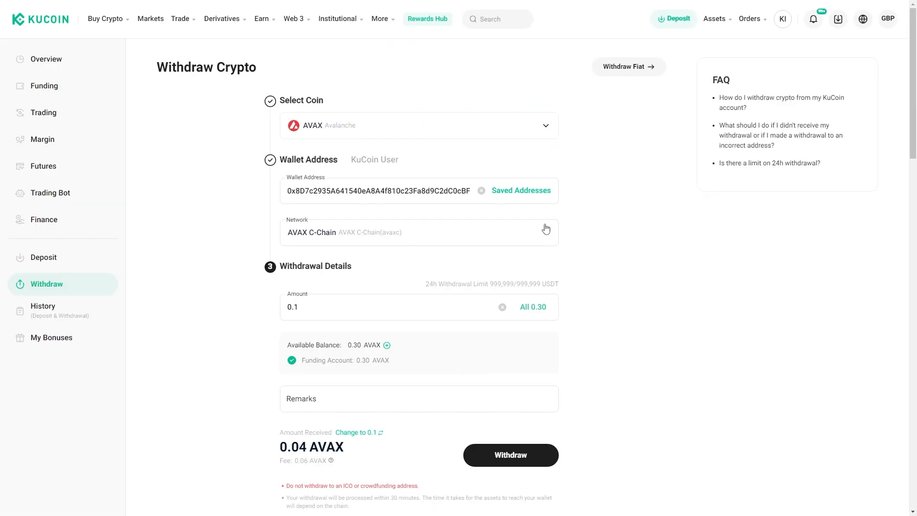
{"action": "mouse_move", "coordinate": [66, 320]}
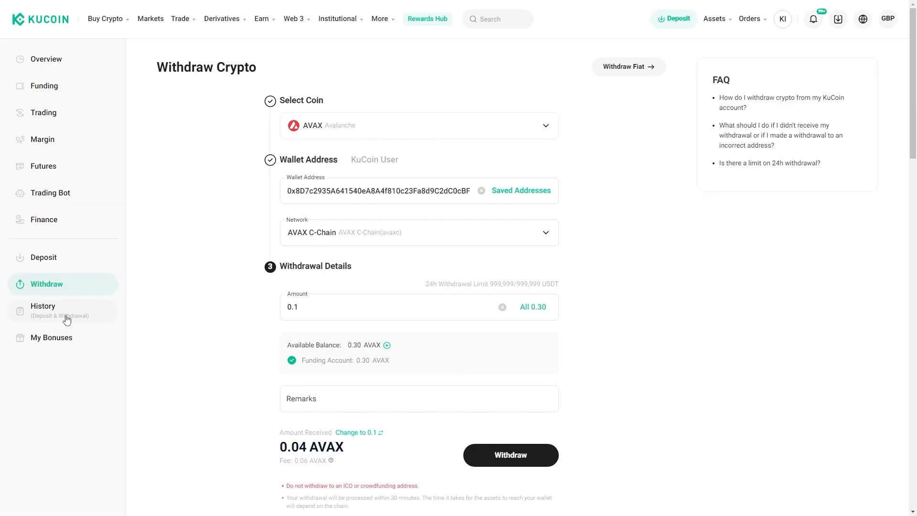
View the Deposit & Withdrawal history listing the completed 0.30 AVAX, ETH and SOL deposits.
{"action": "left_click", "coordinate": [43, 309]}
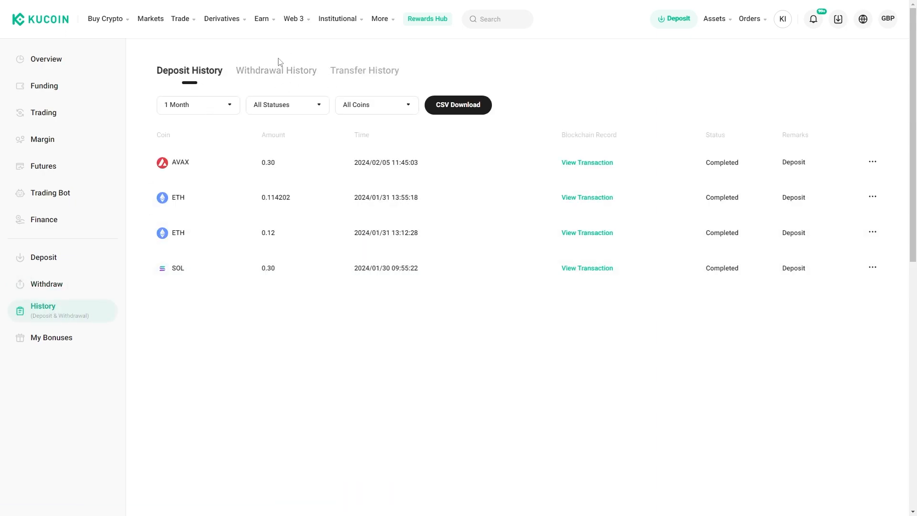
{"action": "mouse_move", "coordinate": [427, 19]}
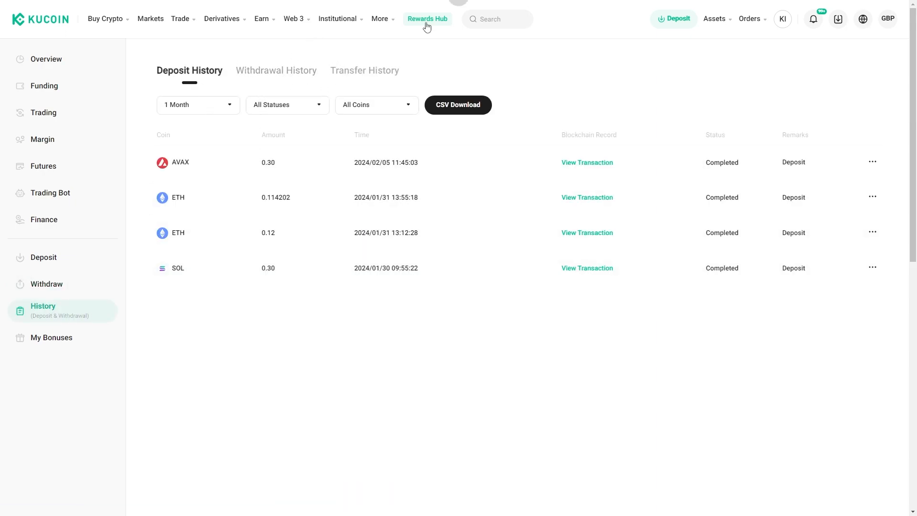
{"action": "mouse_move", "coordinate": [774, 137]}
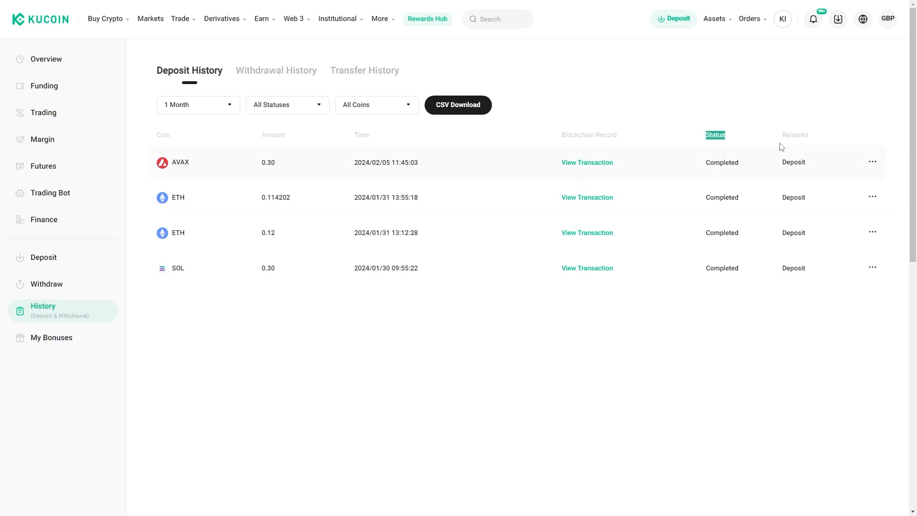
{"action": "mouse_move", "coordinate": [695, 189]}
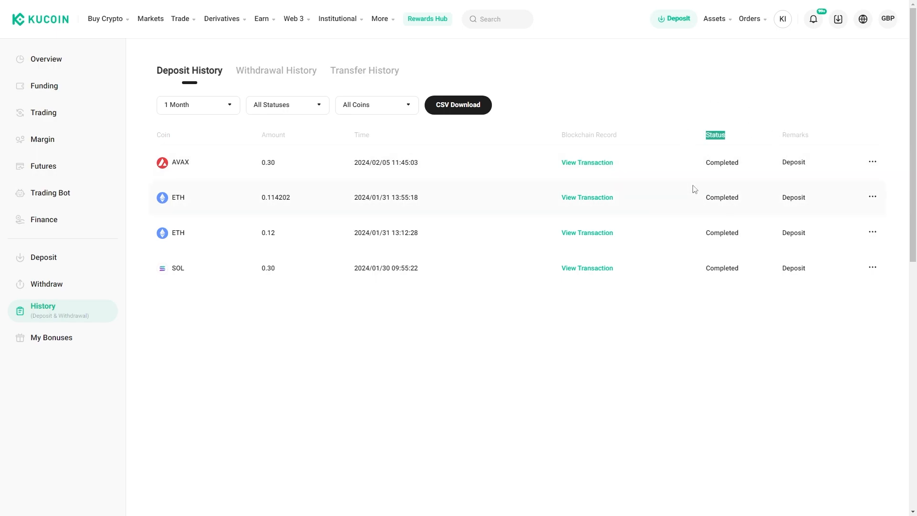
{"action": "mouse_move", "coordinate": [755, 101]}
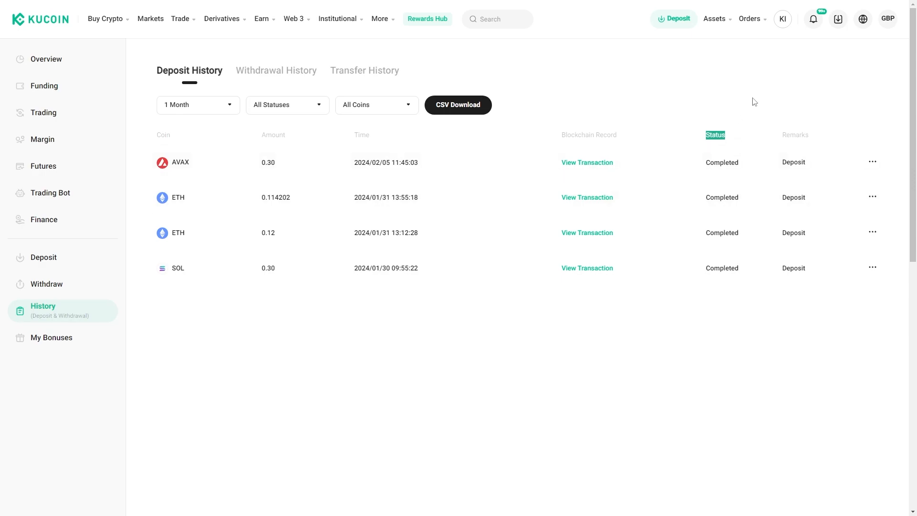